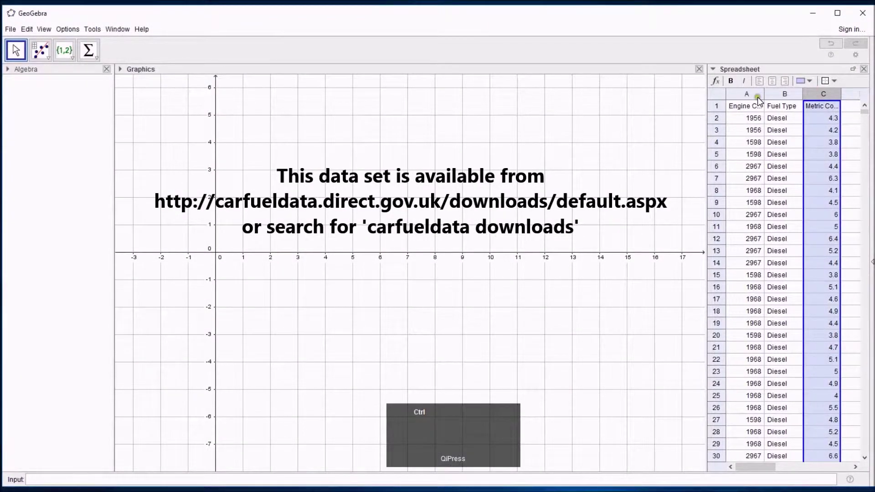
# - Select the Engine Capacity and combined consumption columns and run Two Variable Regression Analysis
pyautogui.click(41, 49)
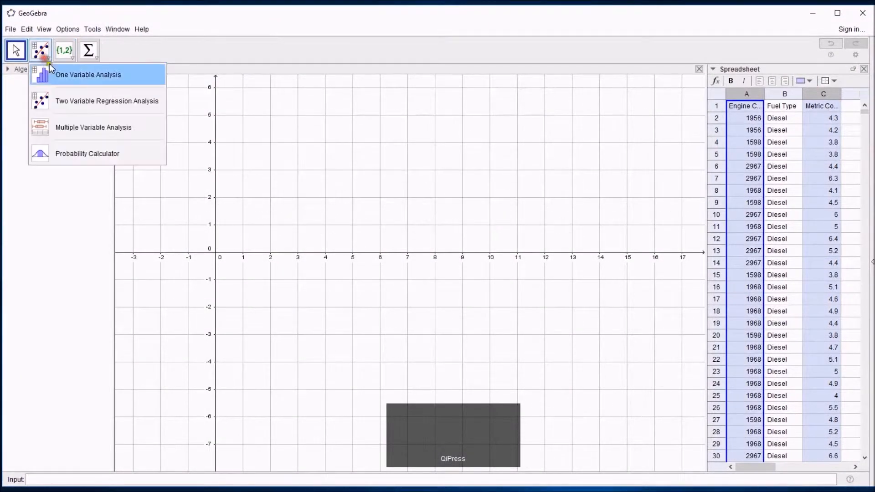
pyautogui.click(107, 100)
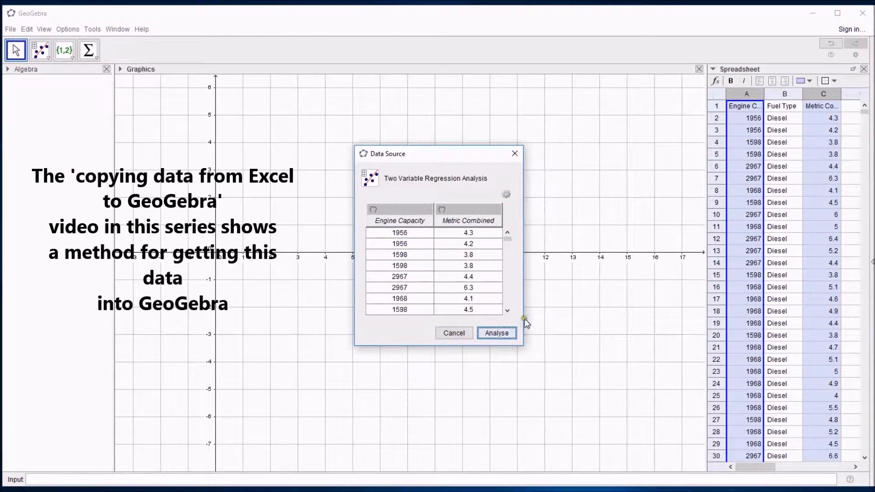
pyautogui.click(497, 333)
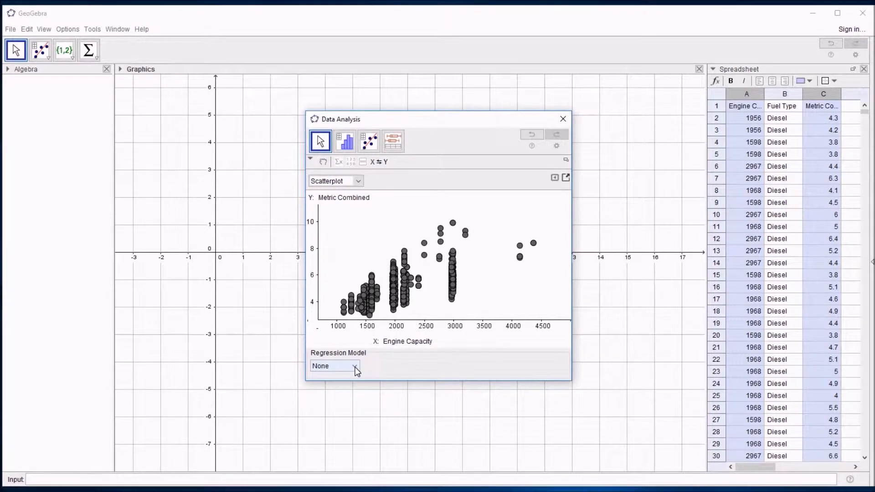
# - Choose Linear as the regression model, giving y = 0.0013x + 2.2052
pyautogui.click(354, 366)
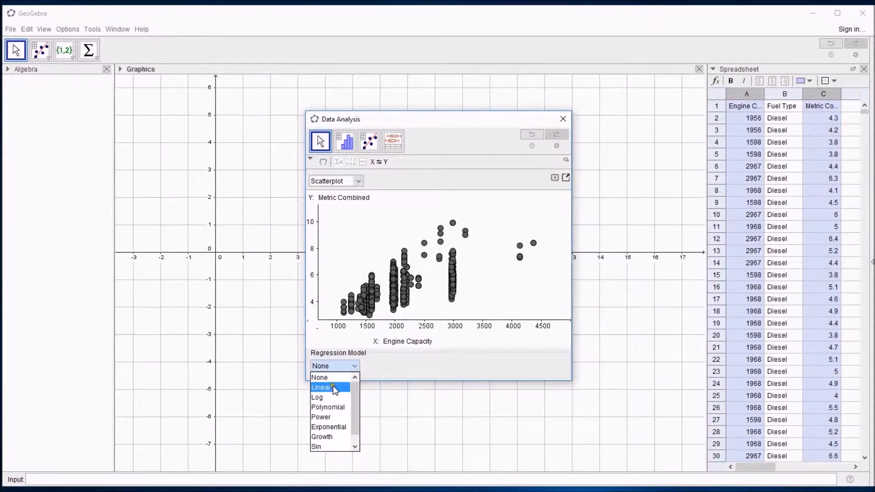
pyautogui.moveTo(329, 448)
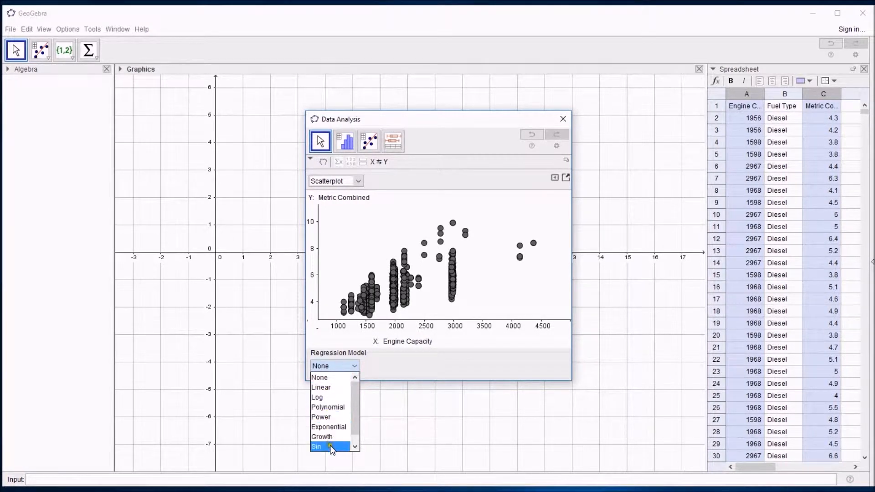
pyautogui.moveTo(331, 397)
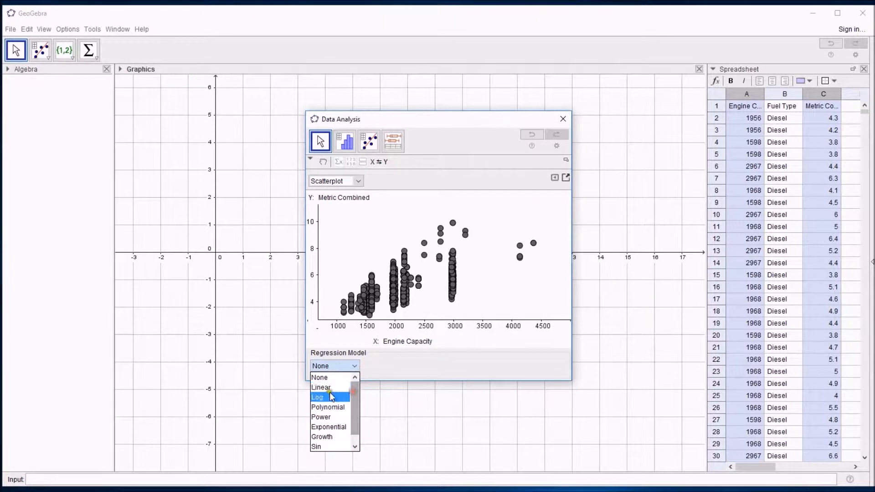
pyautogui.click(321, 388)
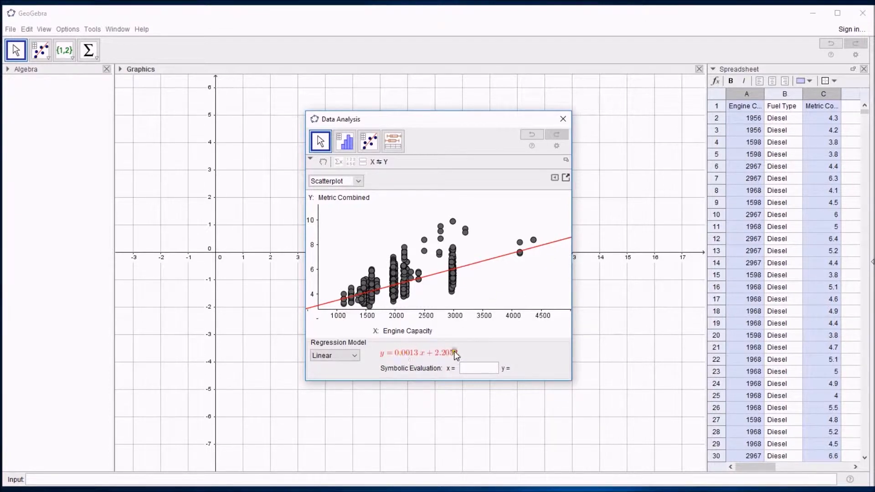
pyautogui.moveTo(442, 356)
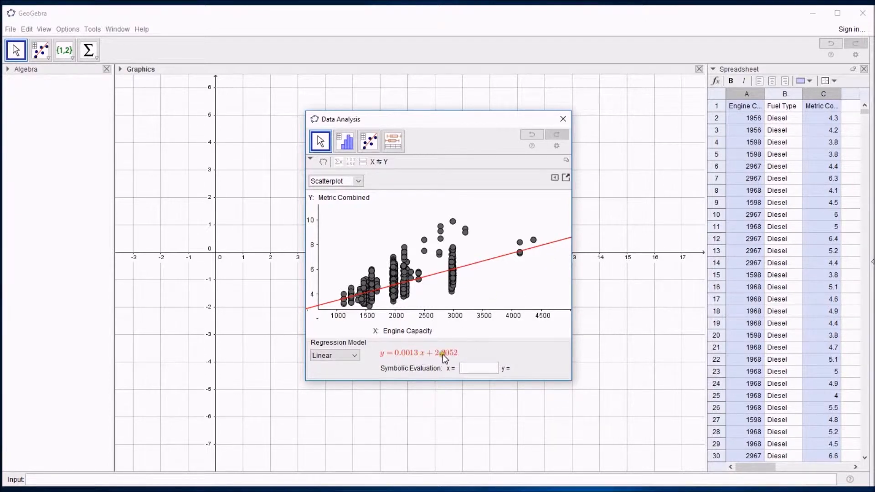
pyautogui.moveTo(454, 357)
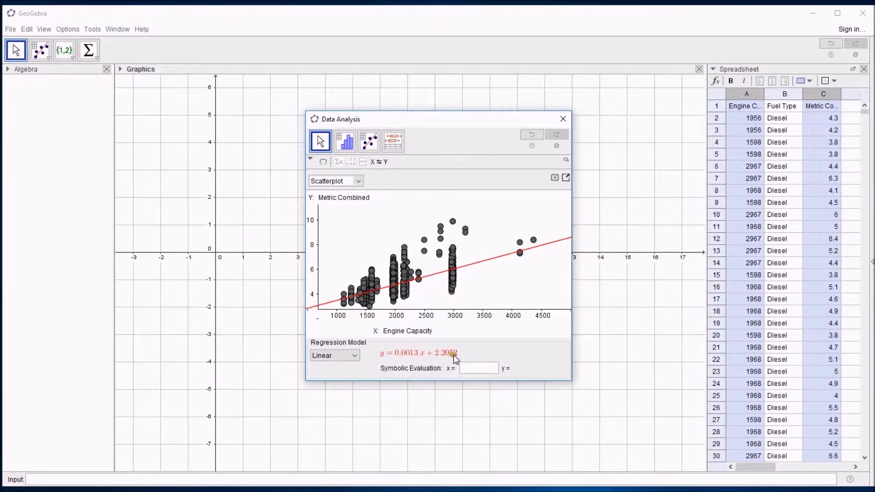
pyautogui.moveTo(405, 358)
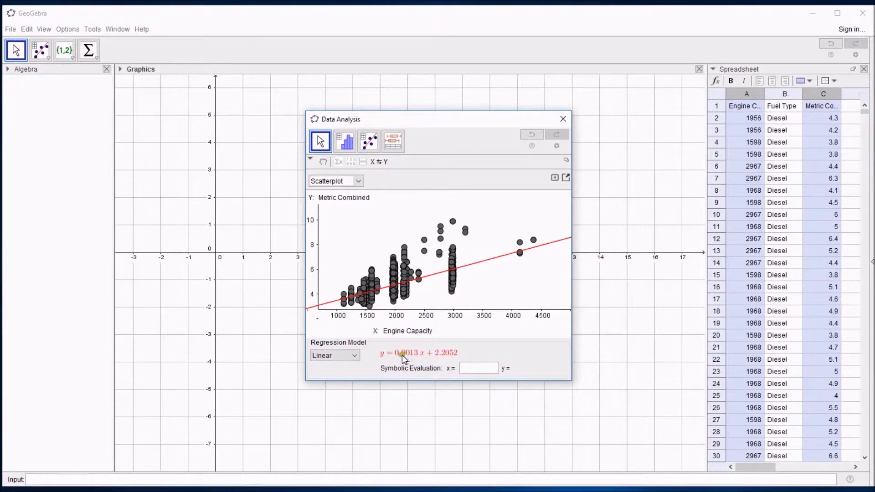
pyautogui.moveTo(408, 361)
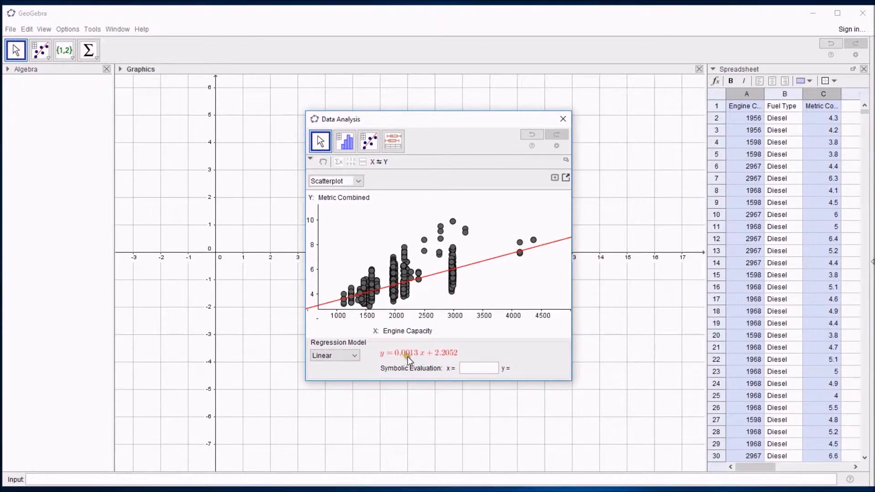
pyautogui.moveTo(91, 50)
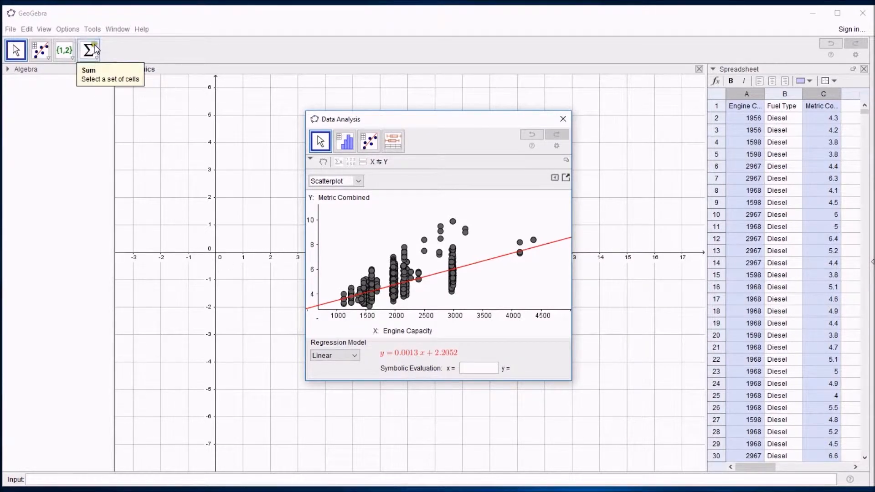
pyautogui.click(67, 29)
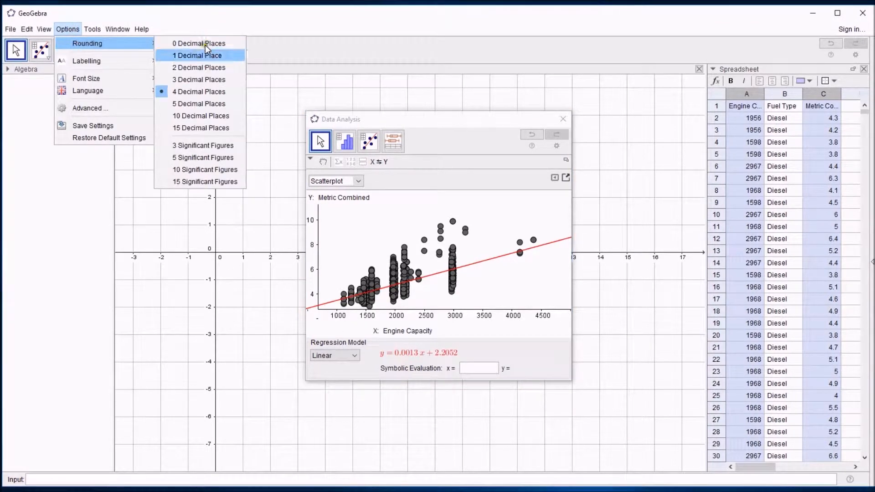
pyautogui.click(195, 55)
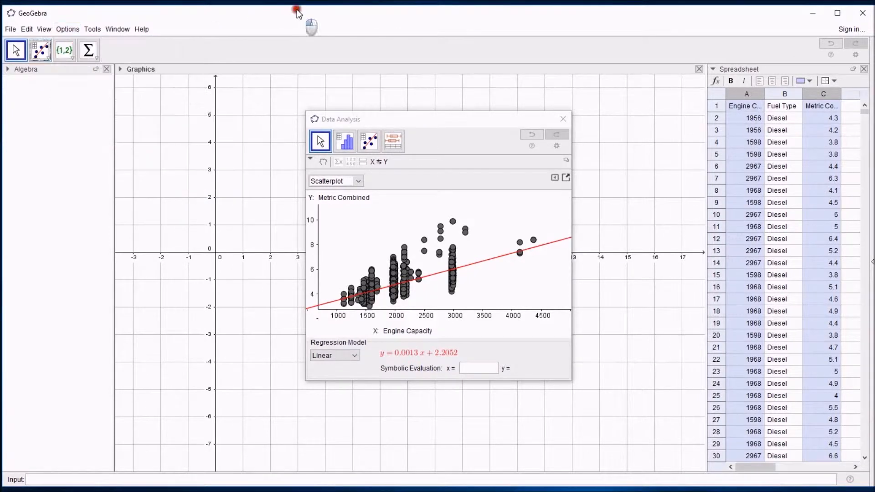
pyautogui.moveTo(461, 297)
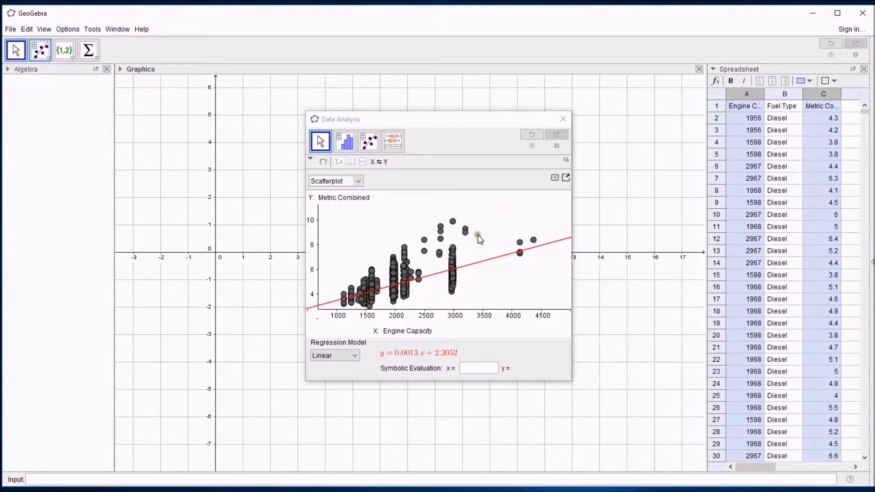
pyautogui.moveTo(315, 314)
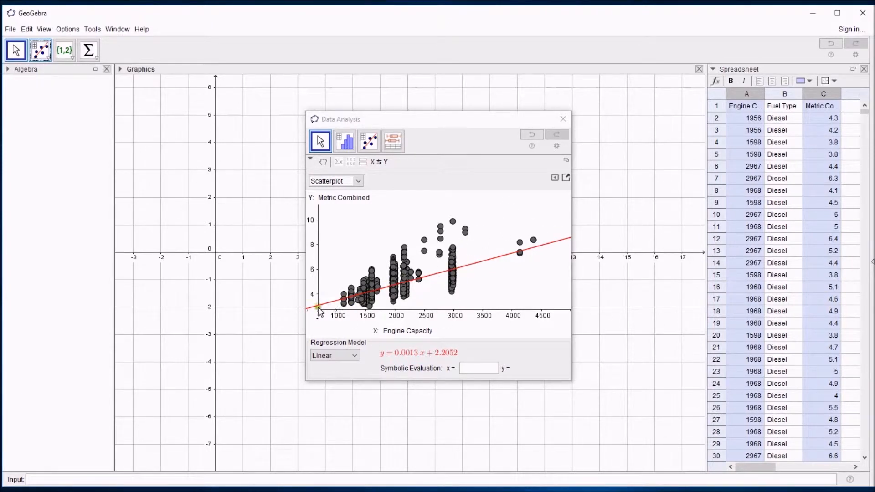
pyautogui.moveTo(529, 272)
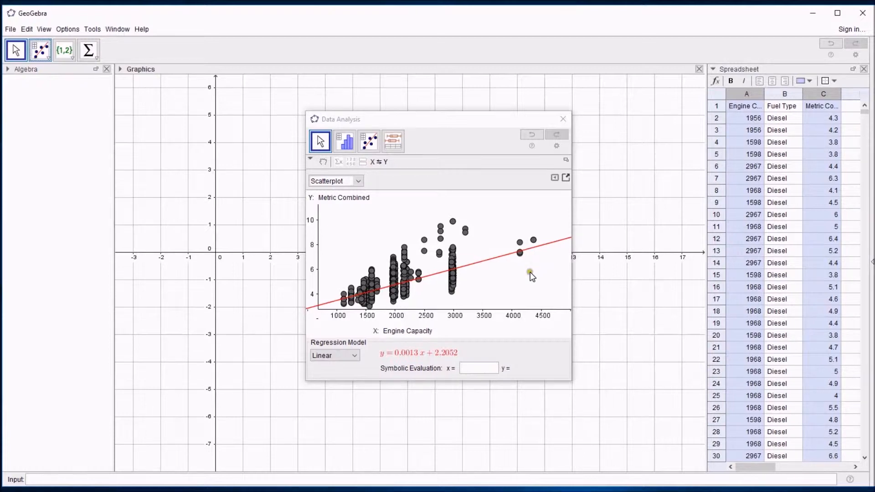
pyautogui.moveTo(485, 279)
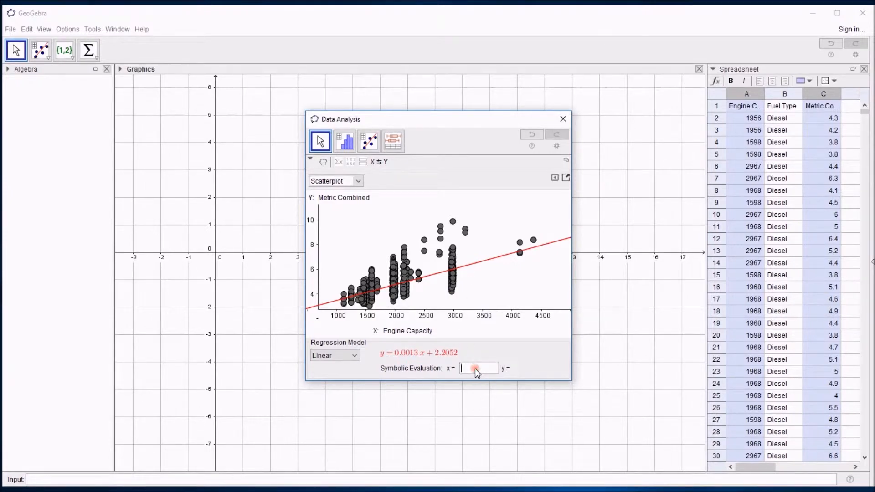
# - Enter x = 3500 in Symbolic Evaluation to get y = 6.6769
pyautogui.write('3500')
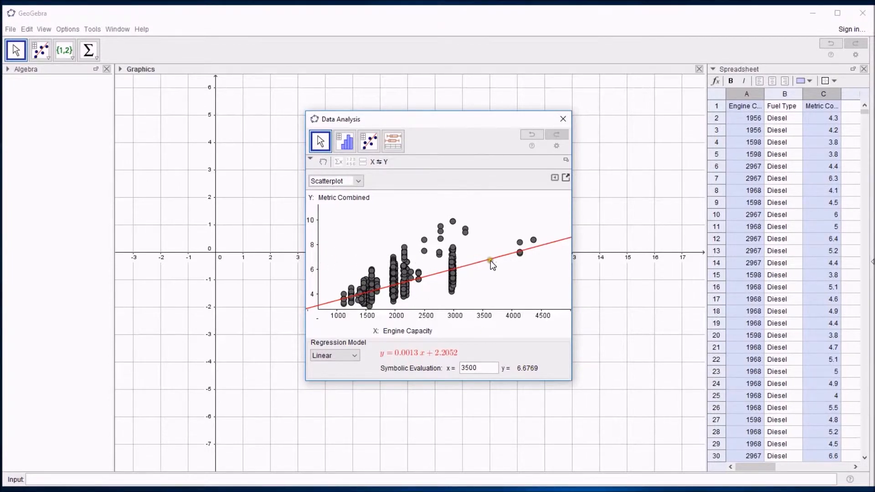
pyautogui.moveTo(504, 268)
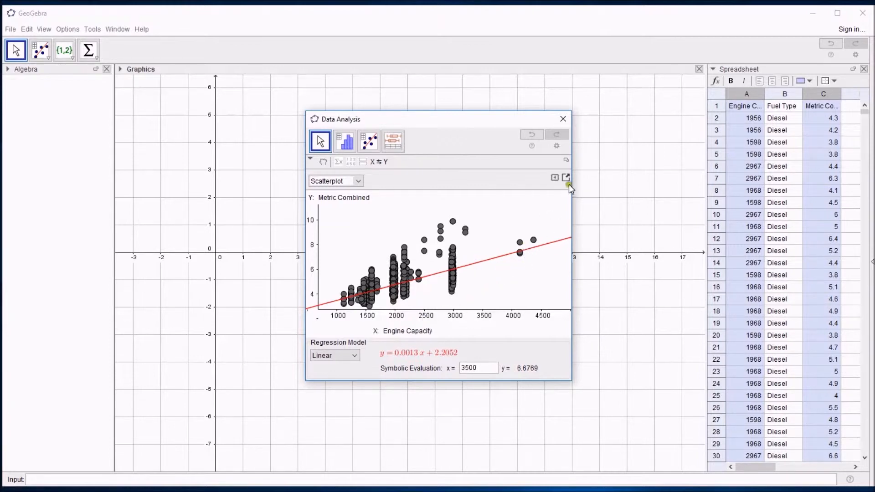
# - Copy the plot to the Graphics view, creating g(x) = 0.0013x + 2.2052 and list1
pyautogui.click(566, 178)
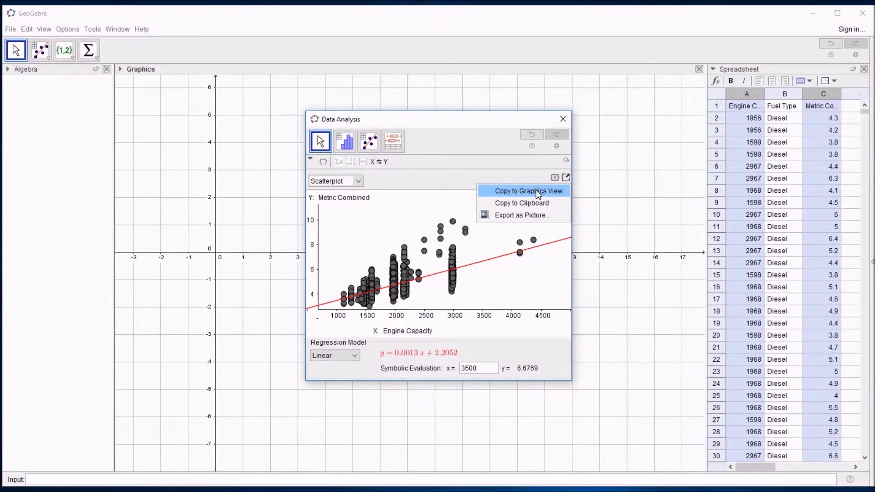
pyautogui.click(529, 191)
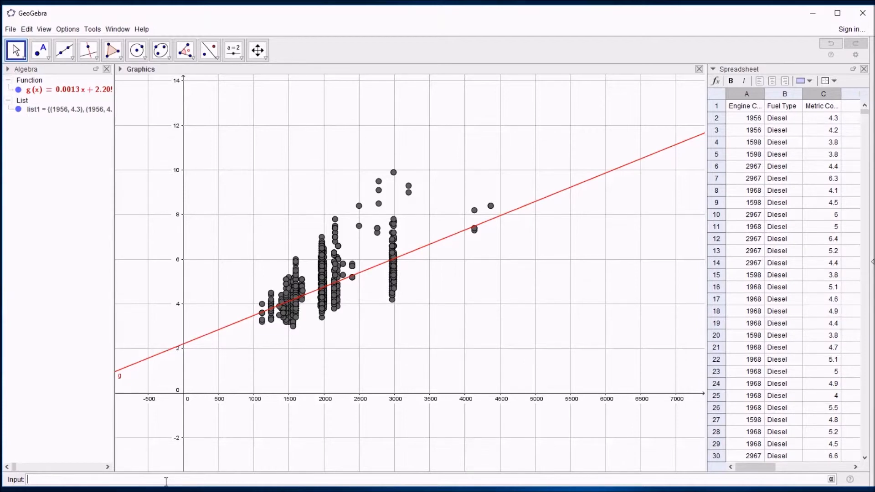
# - Enter FitLineX in the Input bar with list1 as its list of points
pyautogui.write('fitlinex')
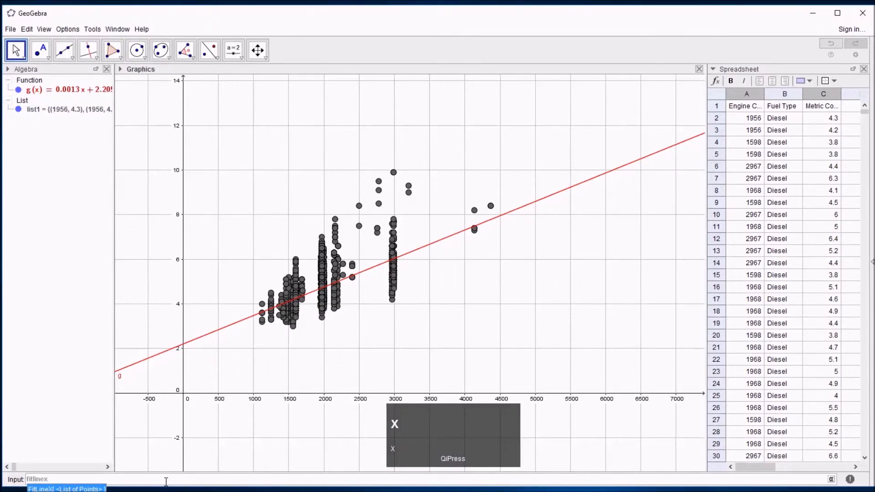
pyautogui.press('Tab')
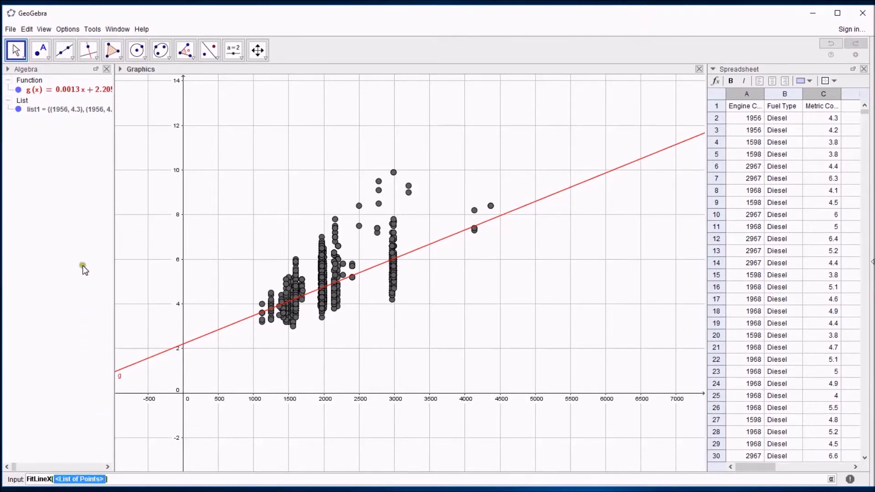
pyautogui.click(59, 110)
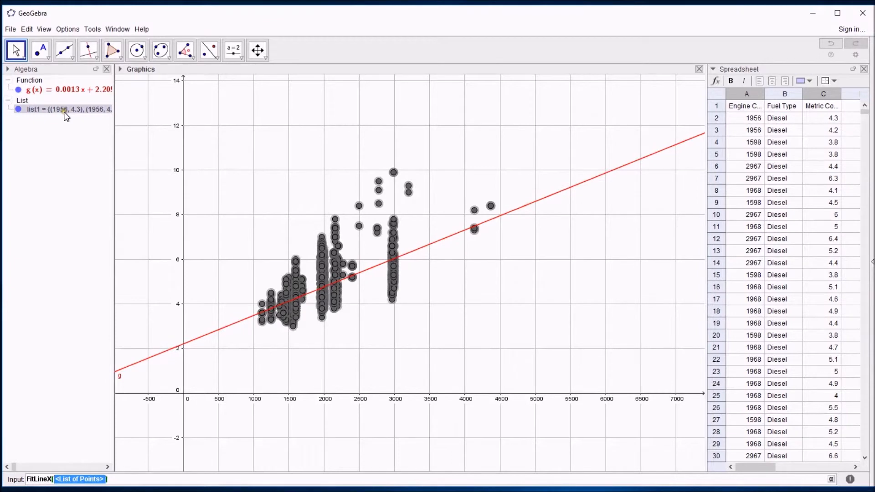